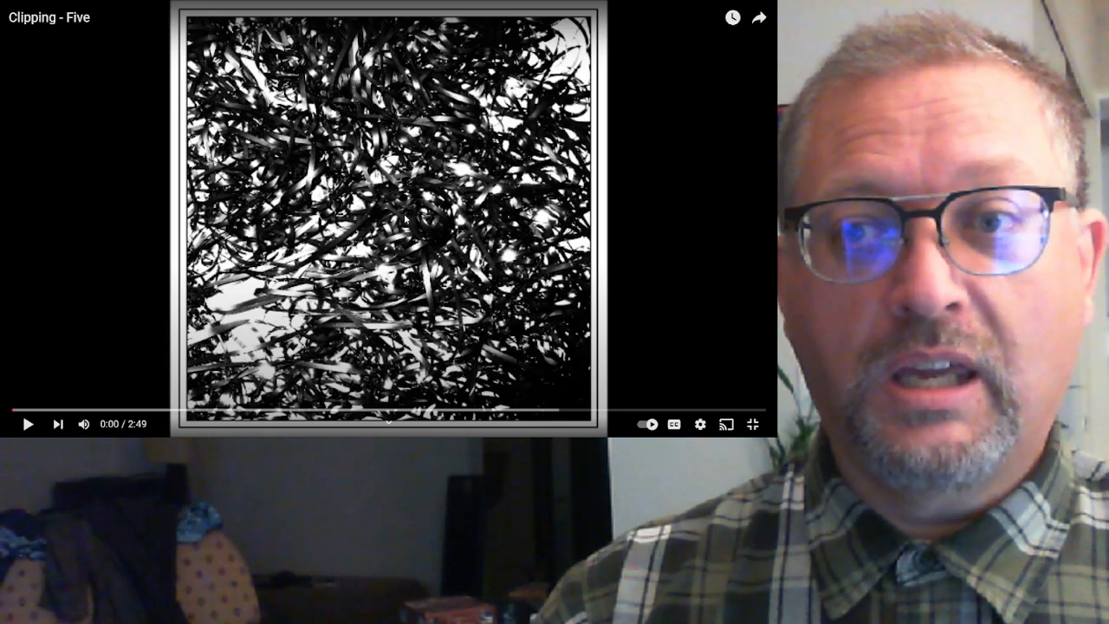
# Bring the Chrome window with genius.com/Clipping-five-lyrics over the paused YouTube video.
pyautogui.click(27, 423)
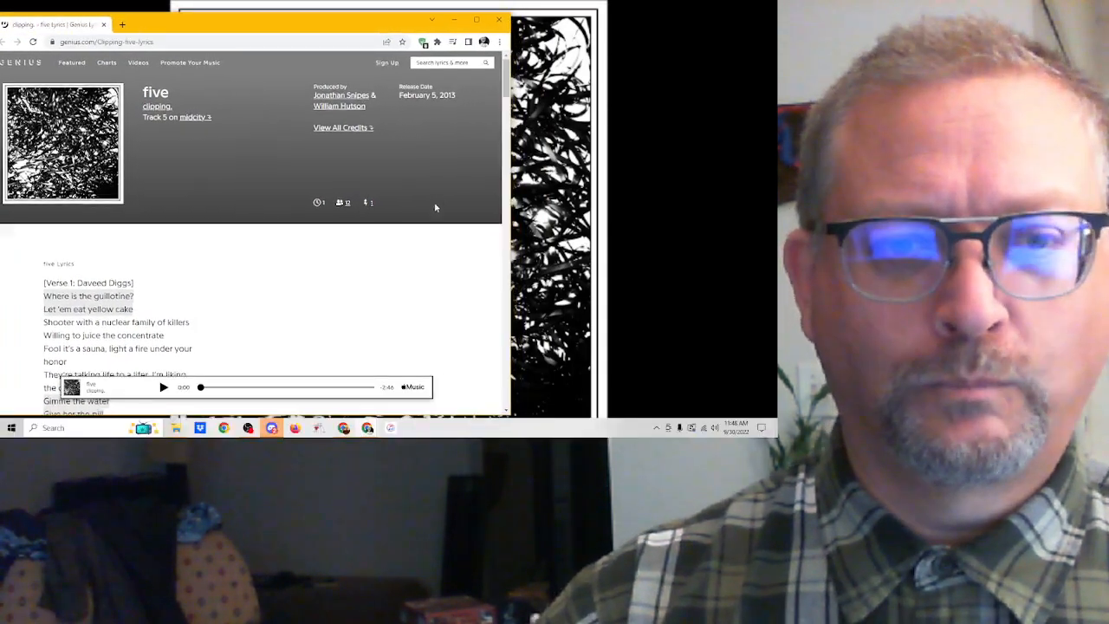
# Scroll the five lyrics down from Verse 1 to the [Verse 3: Daveed Diggs] heading.
pyautogui.scroll(-3)
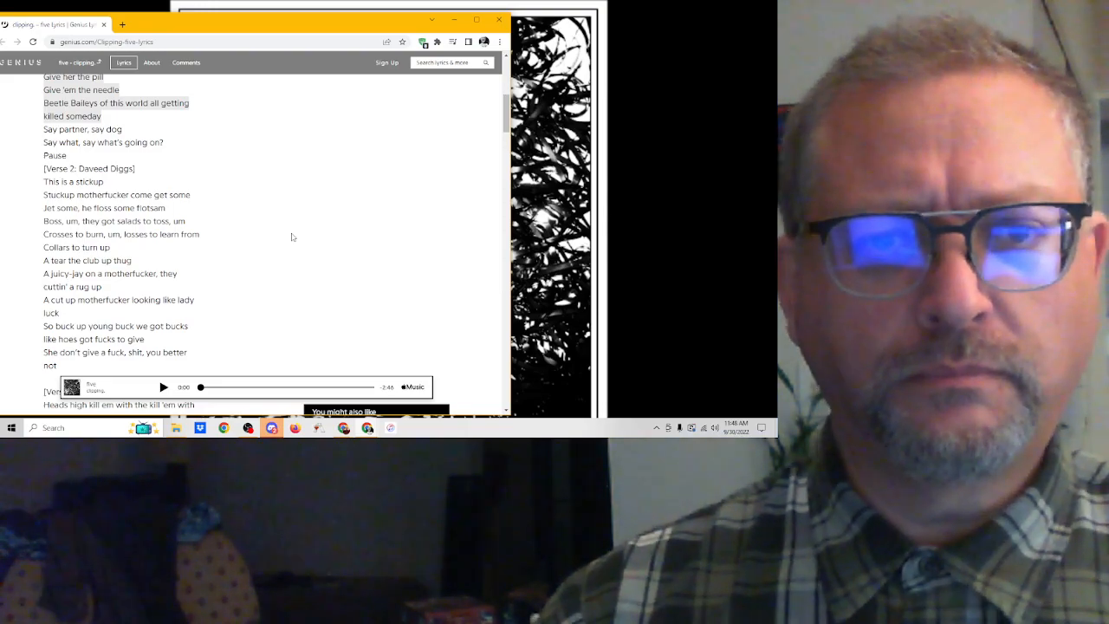
pyautogui.scroll(-3)
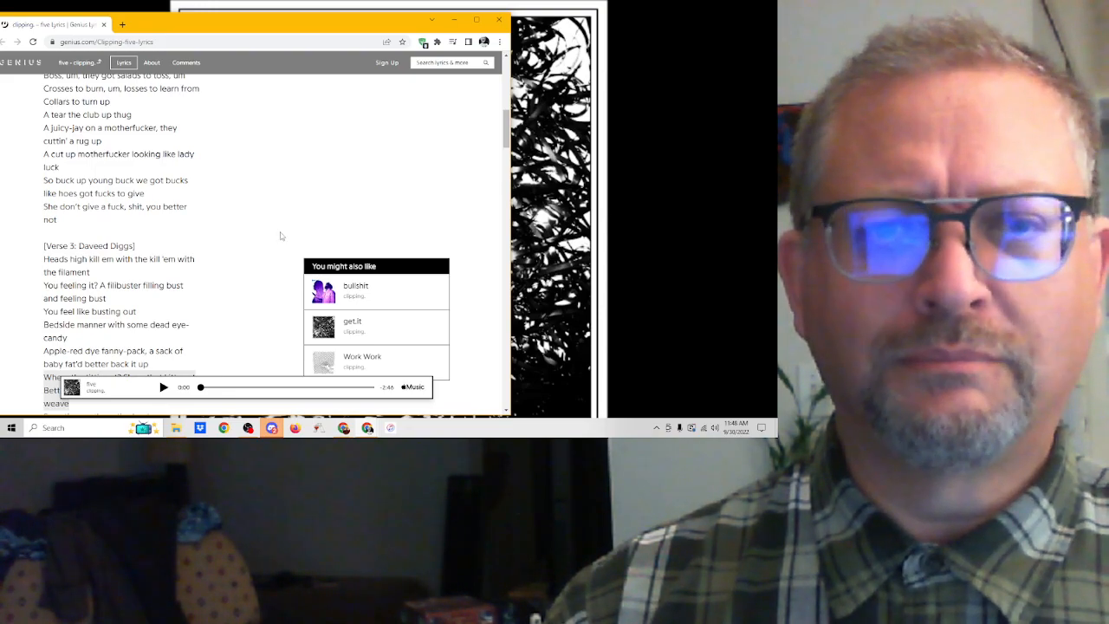
pyautogui.scroll(-3)
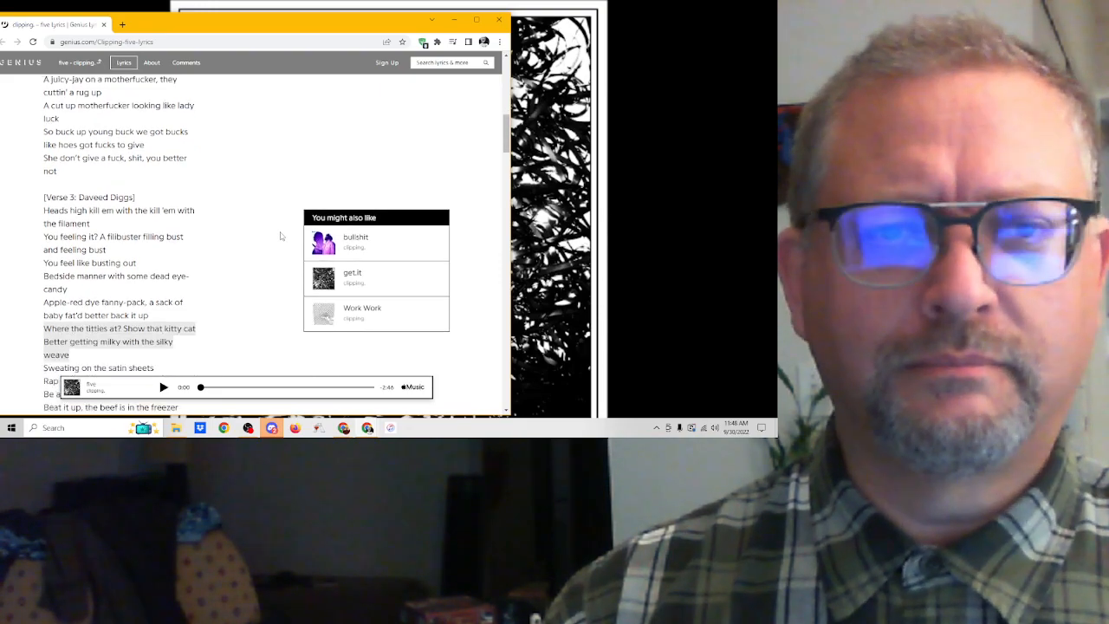
pyautogui.scroll(-3)
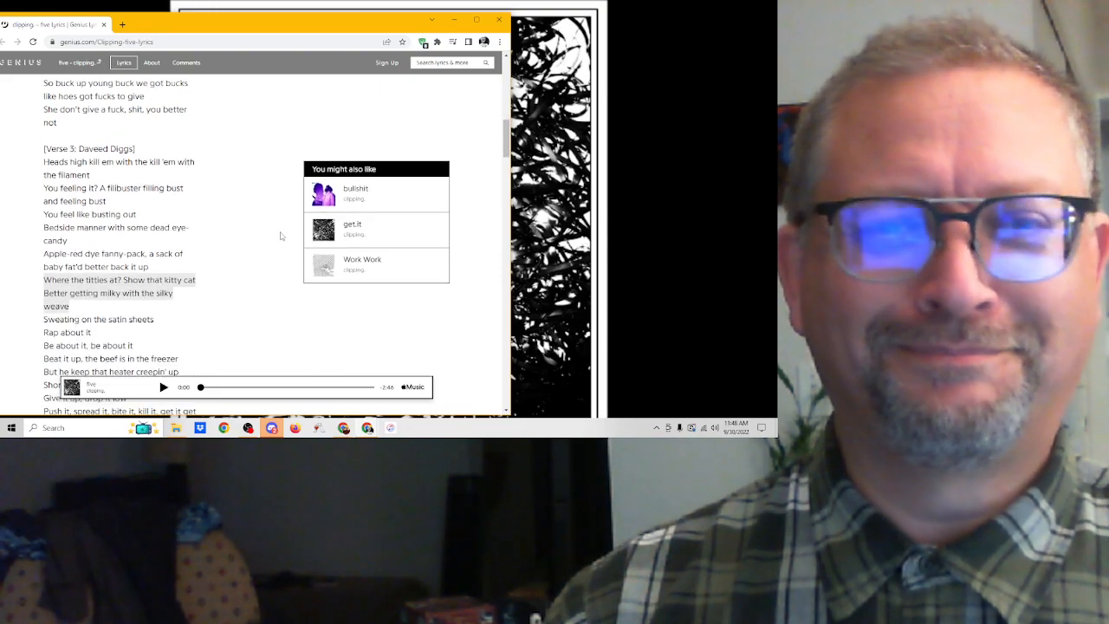
pyautogui.scroll(-3)
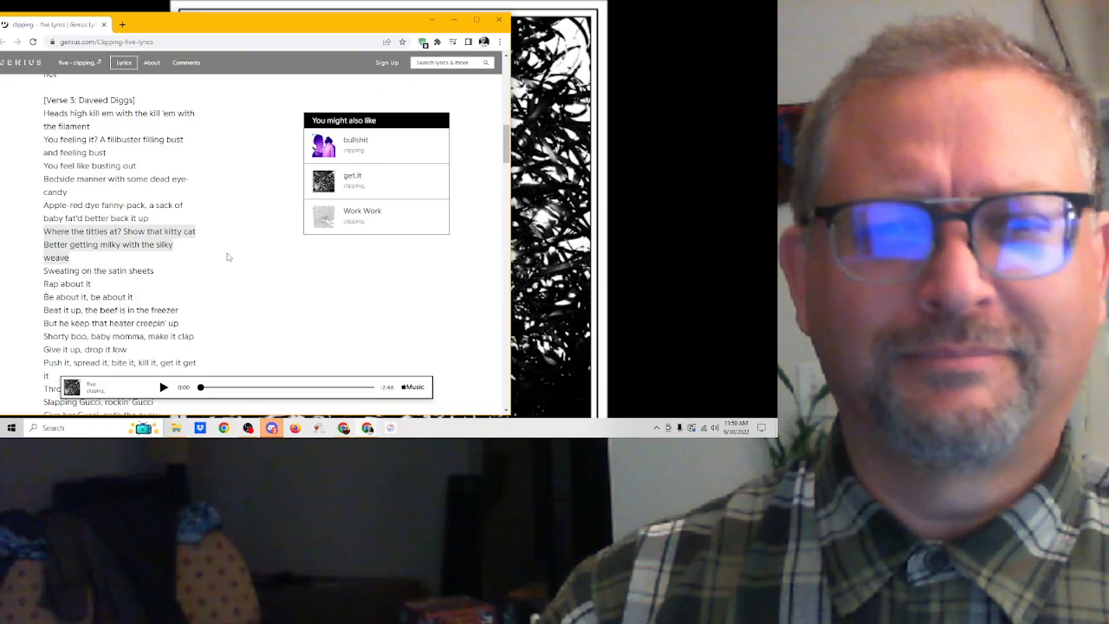
# Scroll past Verse 3 until the [Verse 4: Daveed Diggs] heading reaches the top.
pyautogui.scroll(-3)
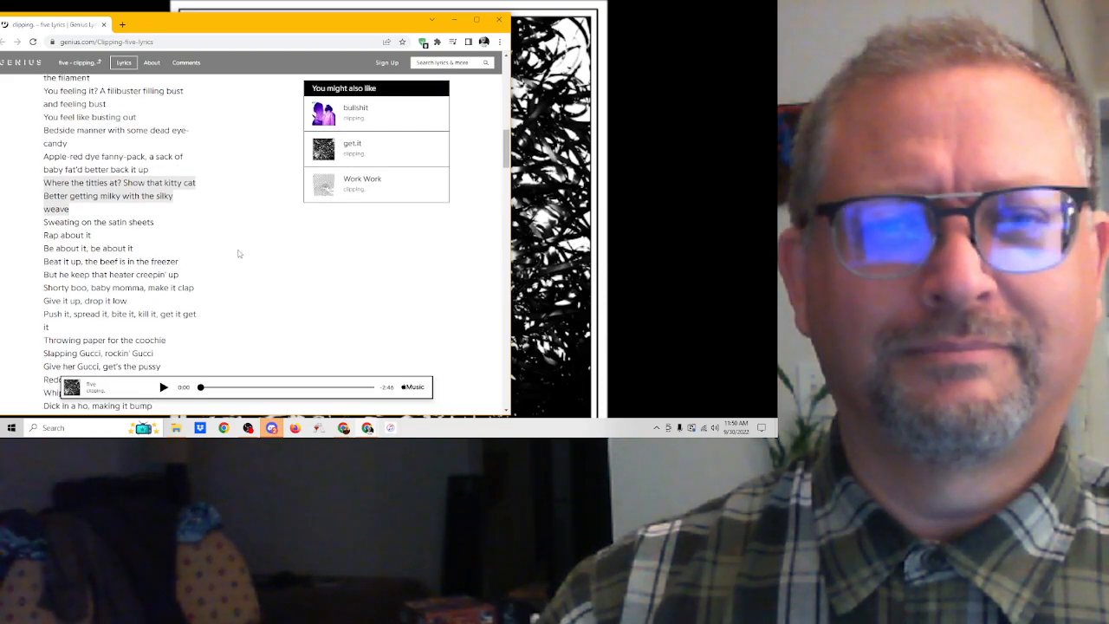
pyautogui.scroll(-3)
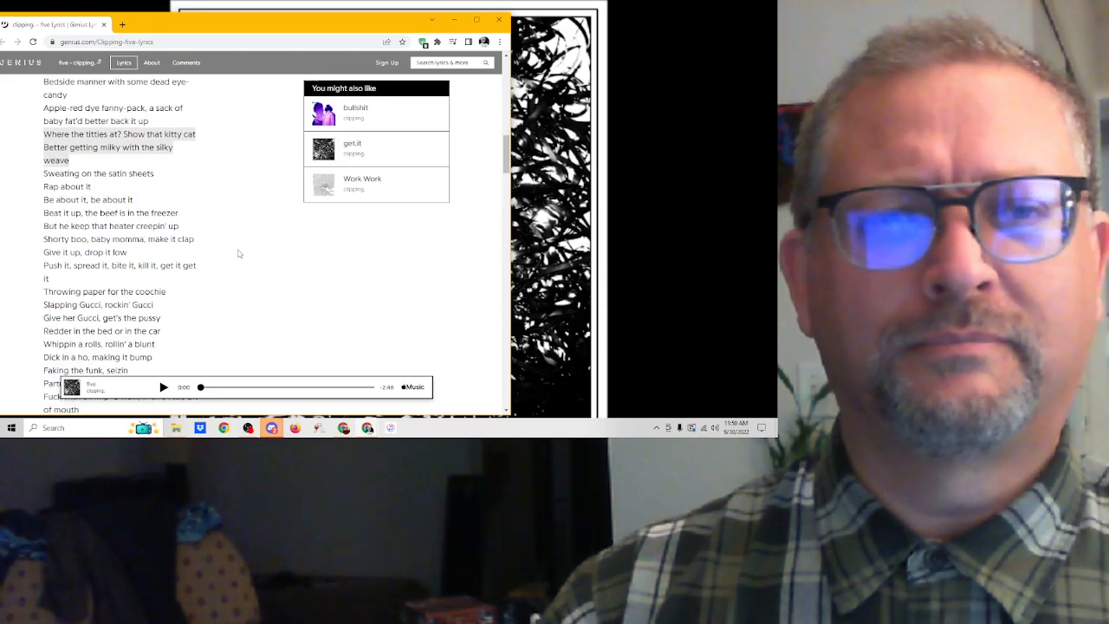
pyautogui.scroll(-3)
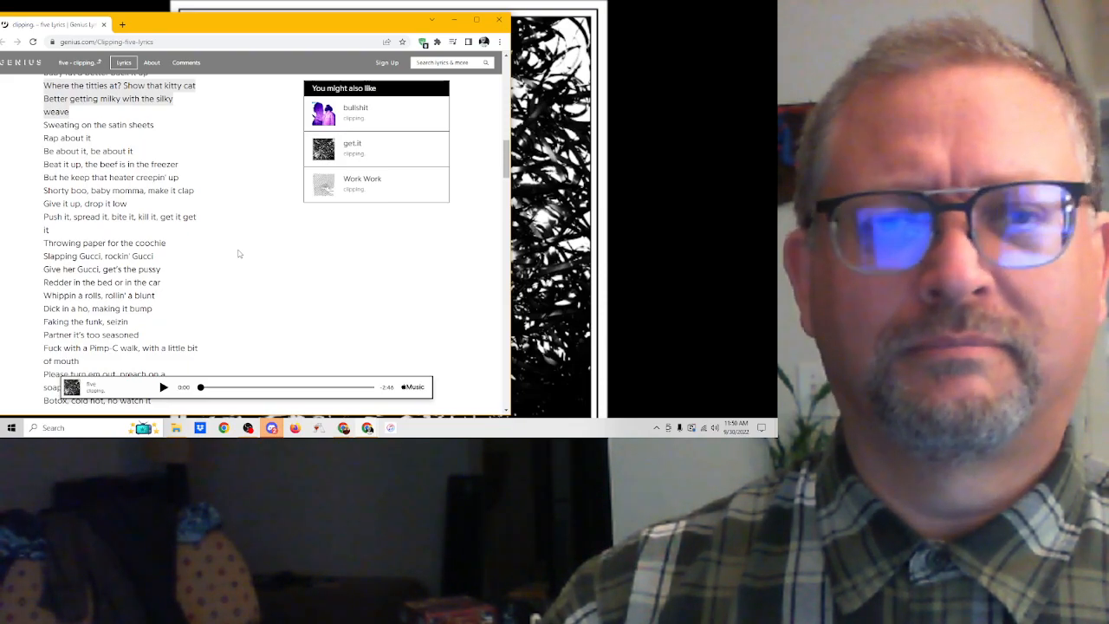
pyautogui.scroll(-3)
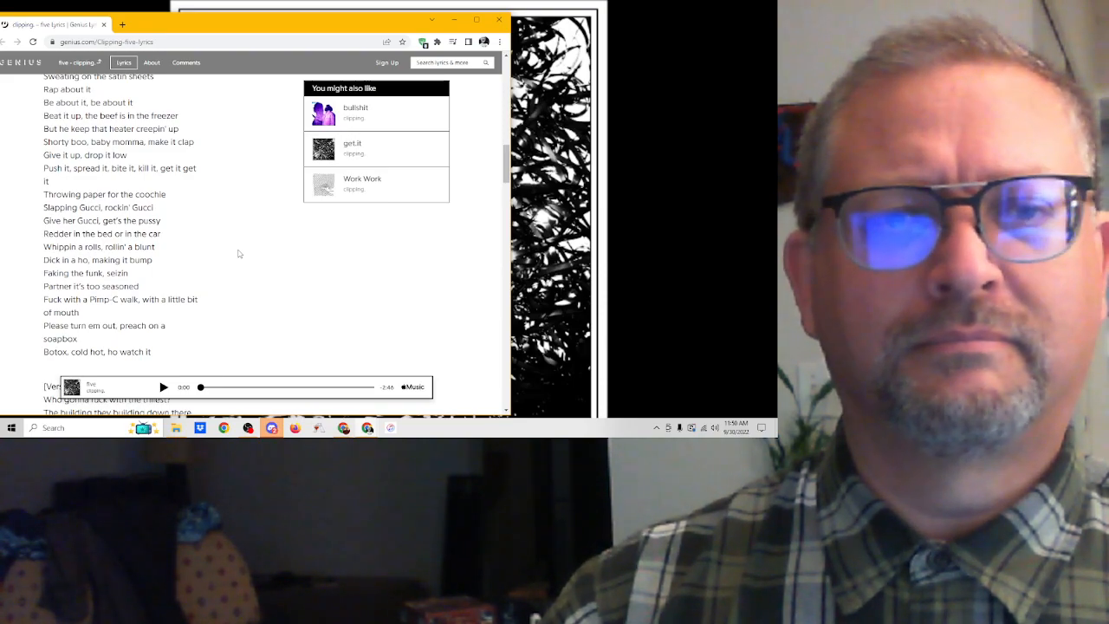
pyautogui.scroll(-3)
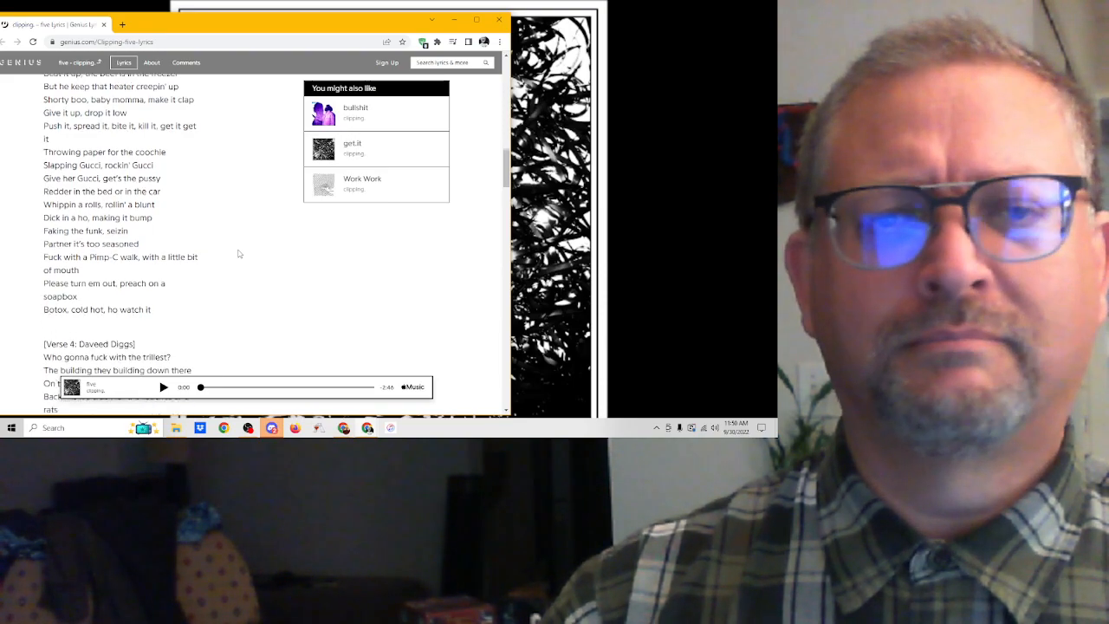
pyautogui.scroll(-3)
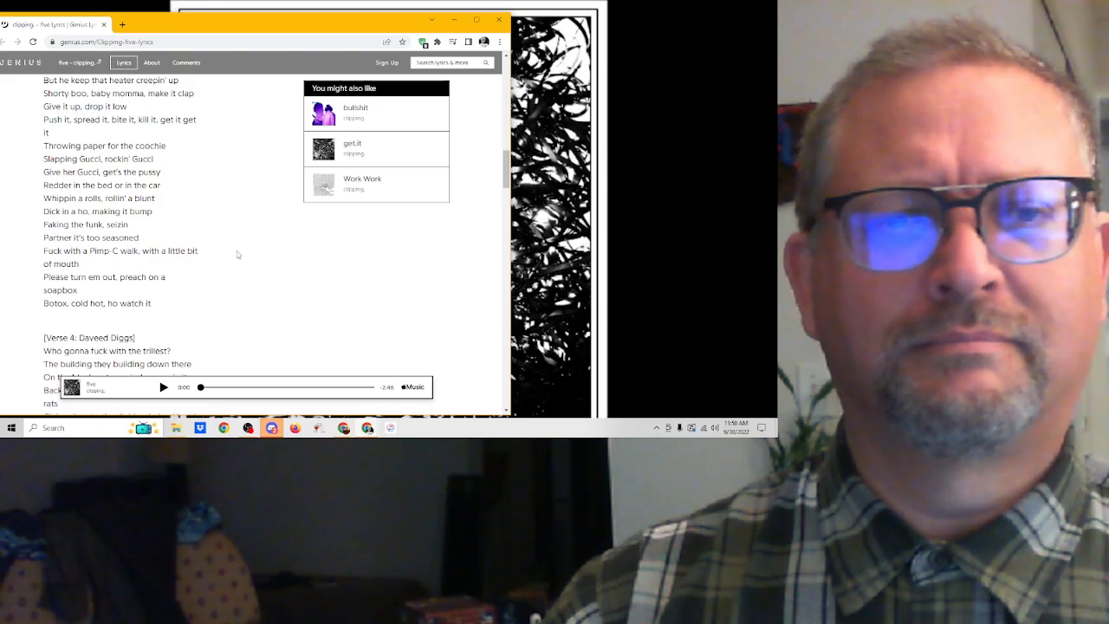
pyautogui.scroll(-3)
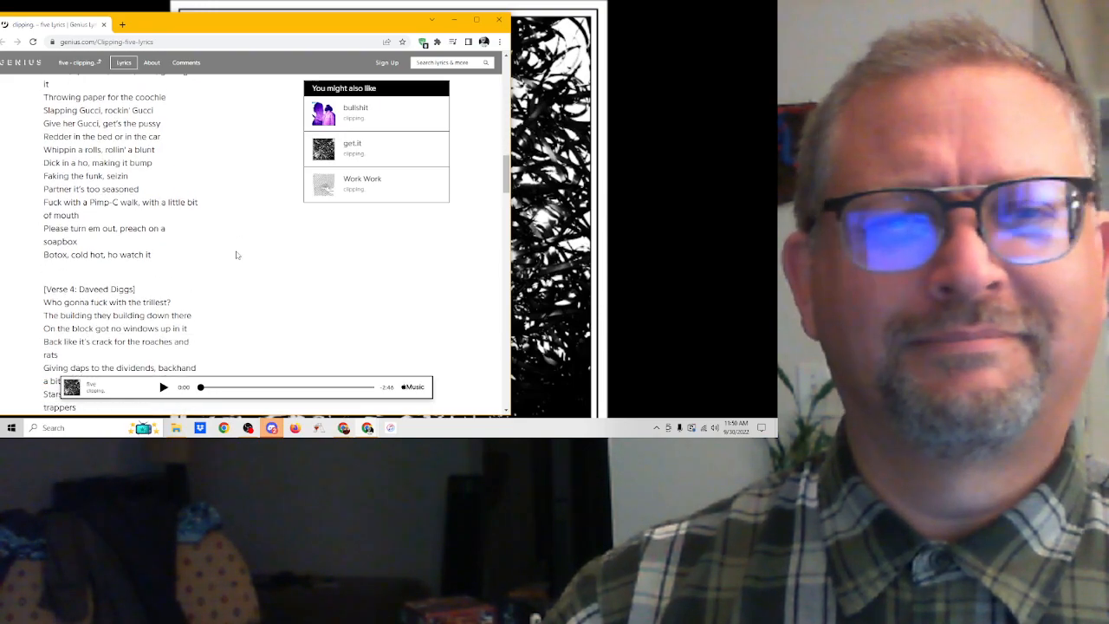
pyautogui.scroll(-3)
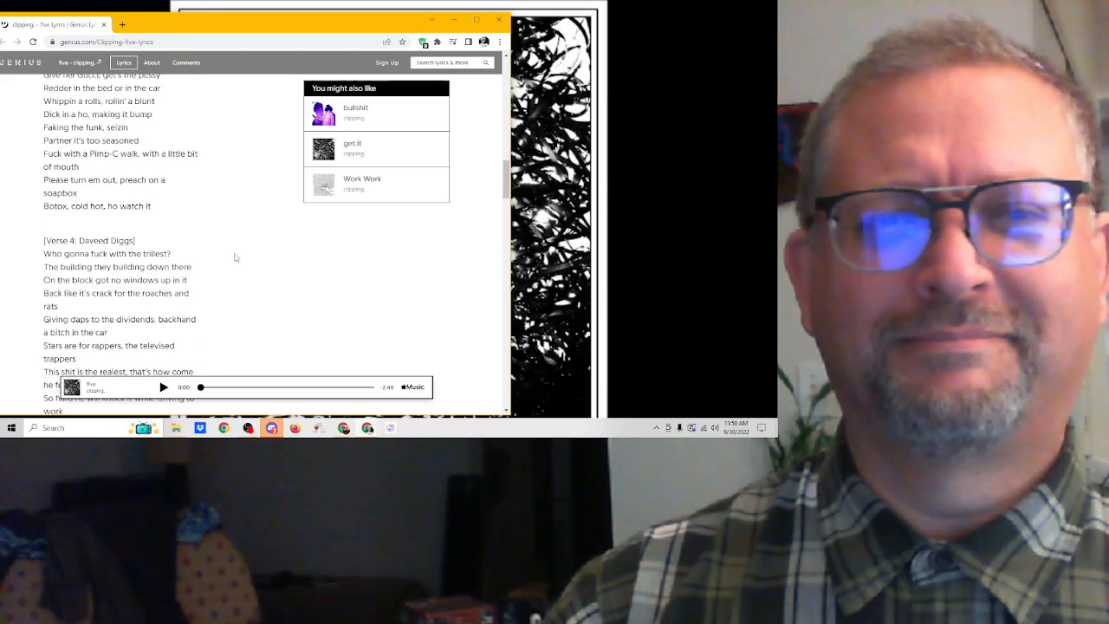
pyautogui.scroll(-3)
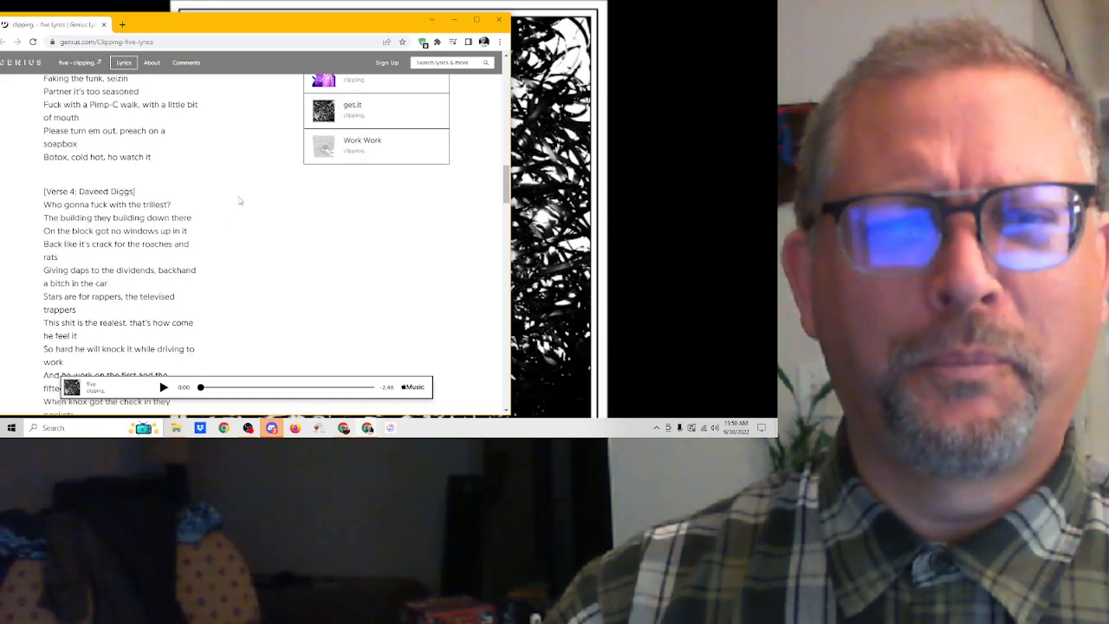
pyautogui.scroll(-3)
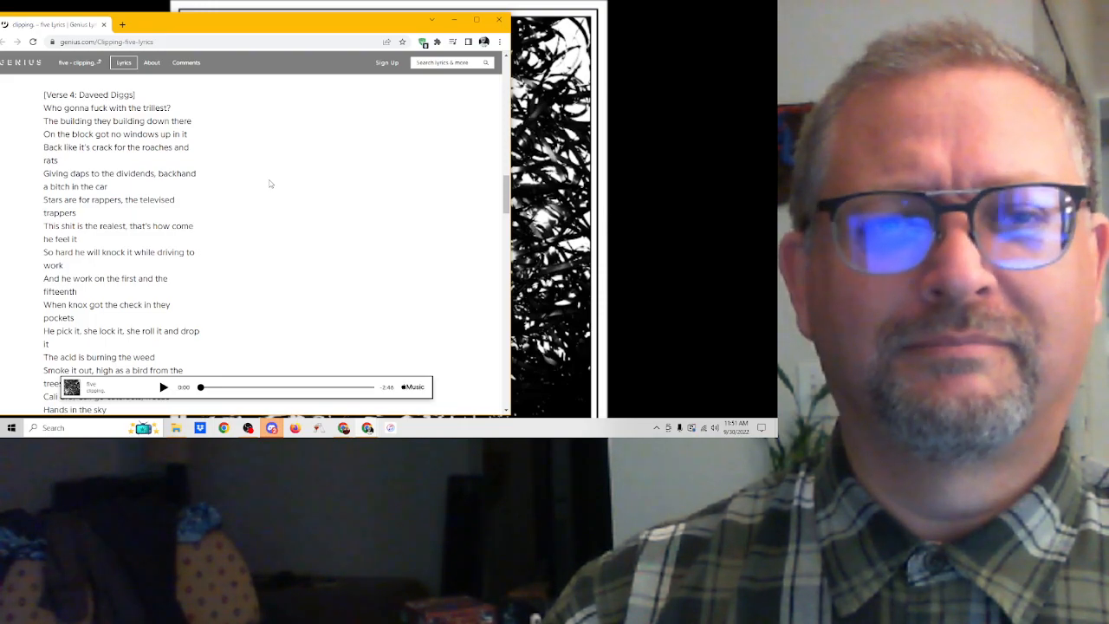
# Scroll past Verse 4's final lines to the share buttons and About section.
pyautogui.scroll(-3)
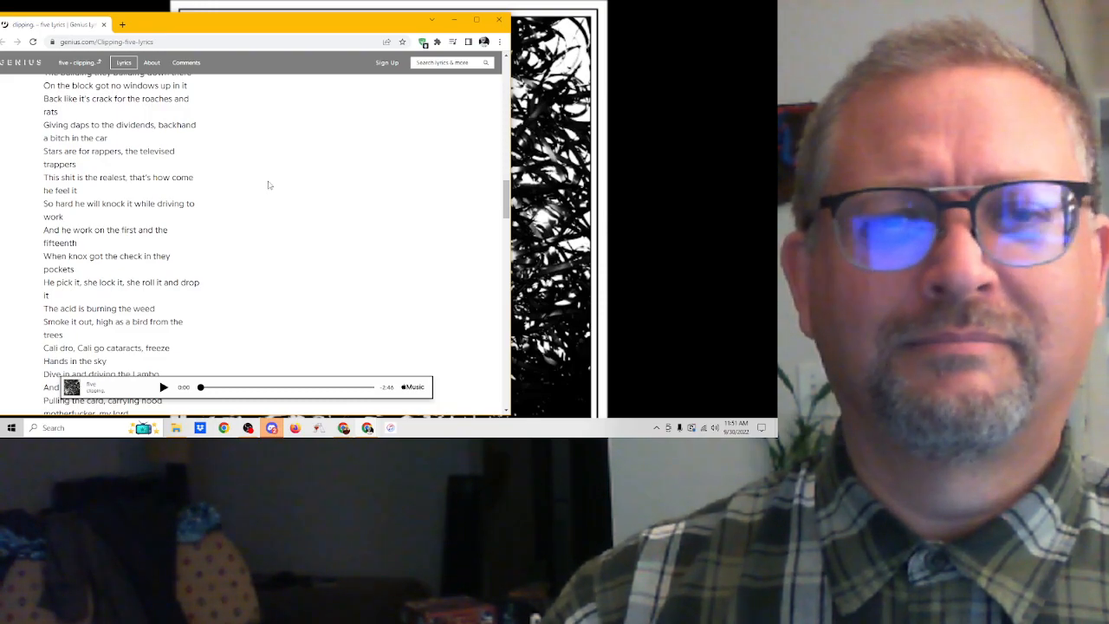
pyautogui.scroll(-3)
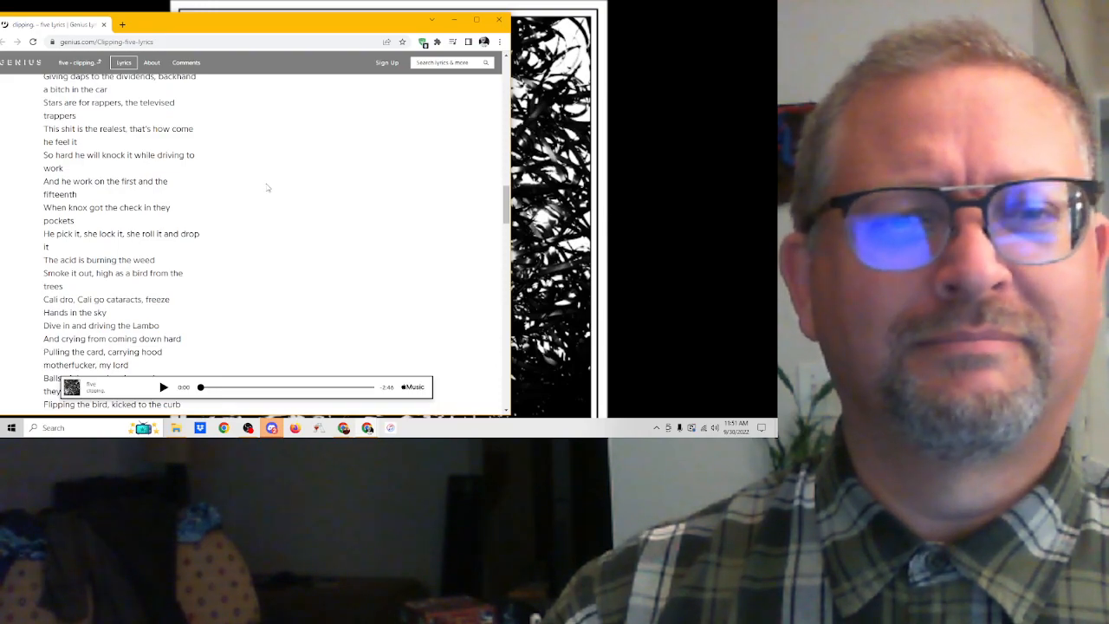
pyautogui.scroll(-3)
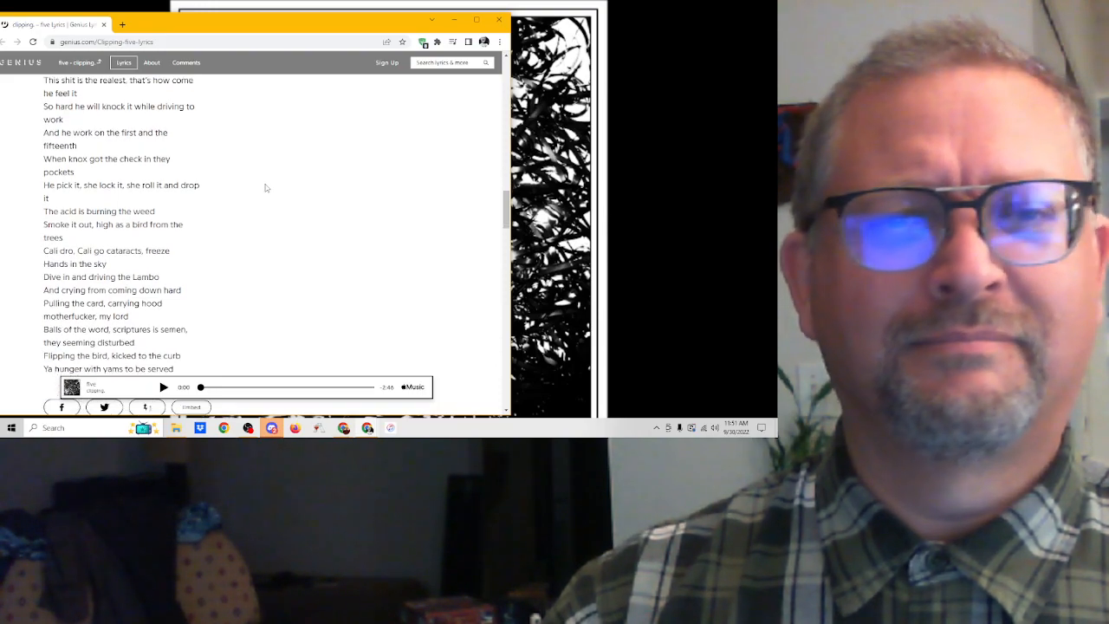
pyautogui.scroll(-3)
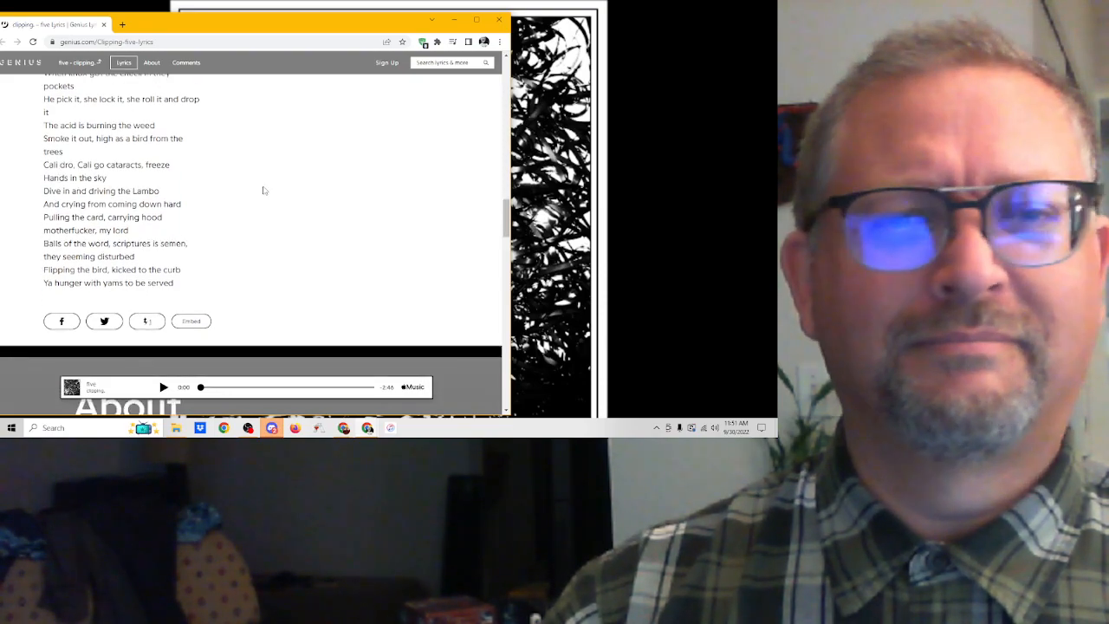
pyautogui.scroll(-3)
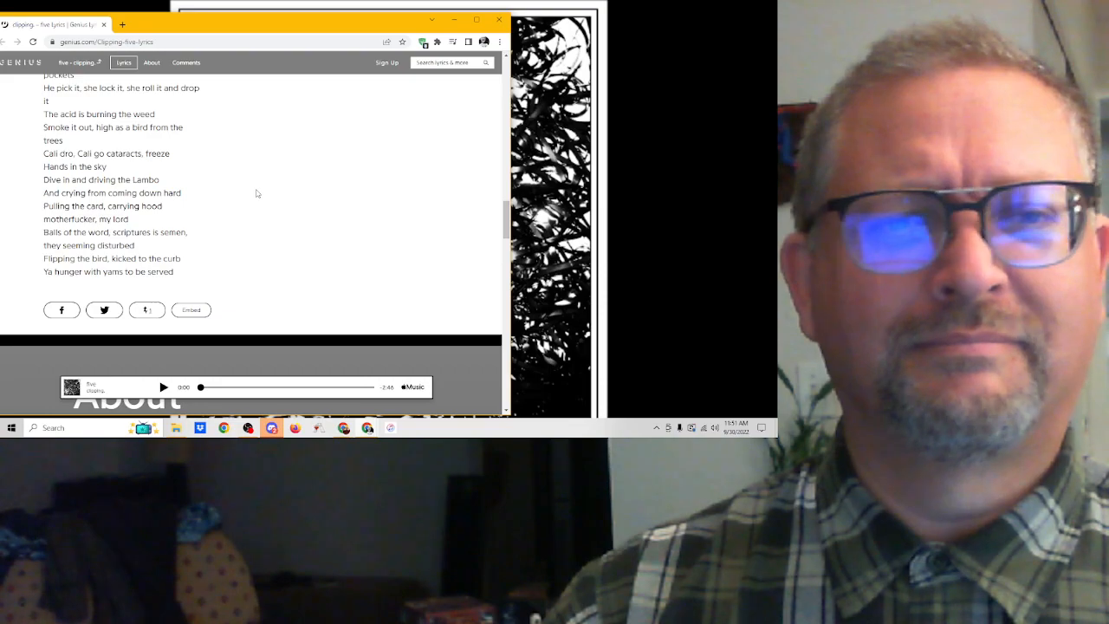
pyautogui.scroll(-3)
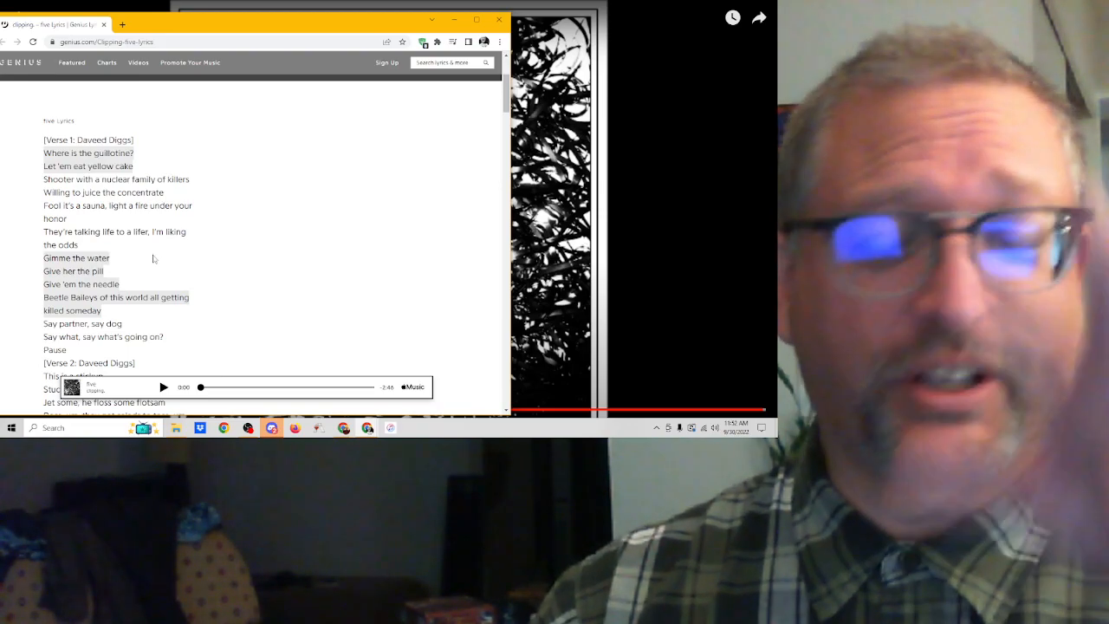
pyautogui.moveTo(215, 264)
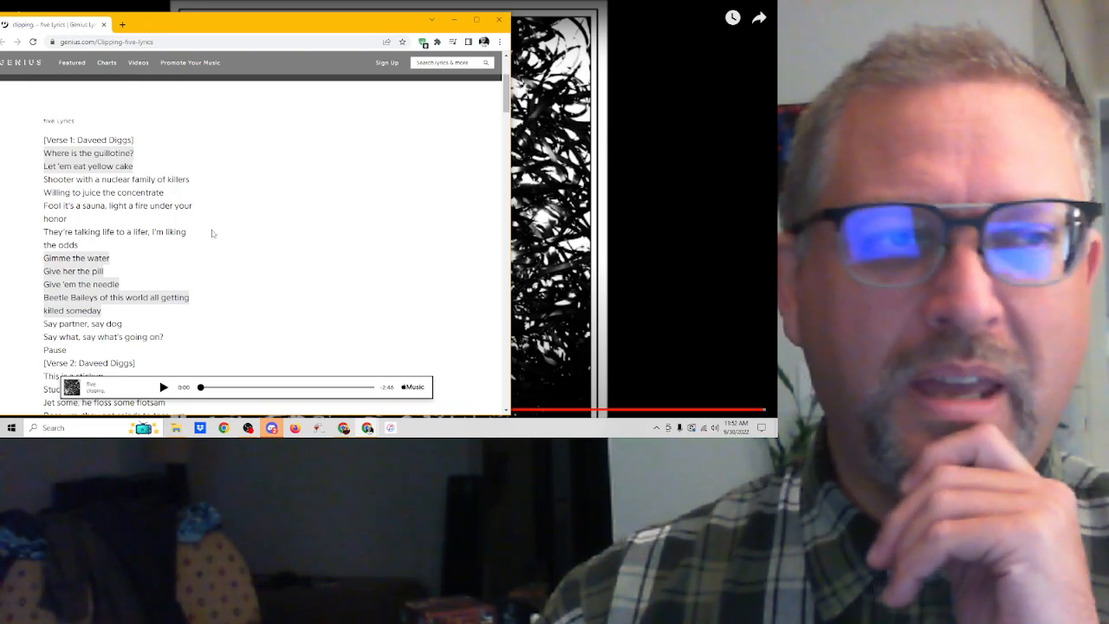
pyautogui.moveTo(264, 269)
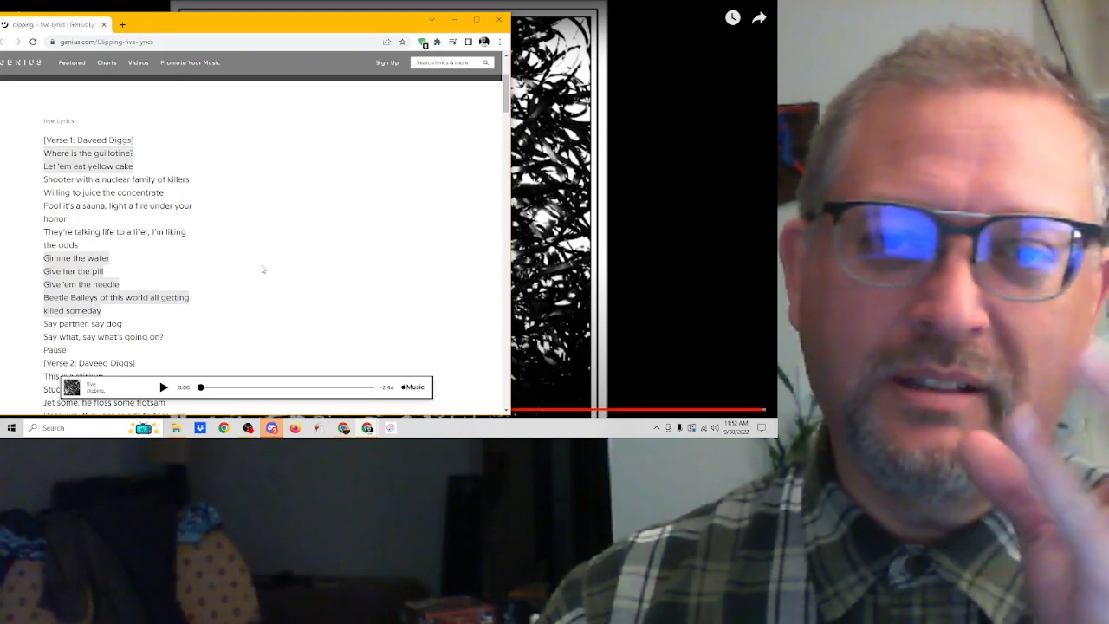
# Scroll down from Verse 1 back to Daveed Diggs' Verse 3 section.
pyautogui.scroll(-3)
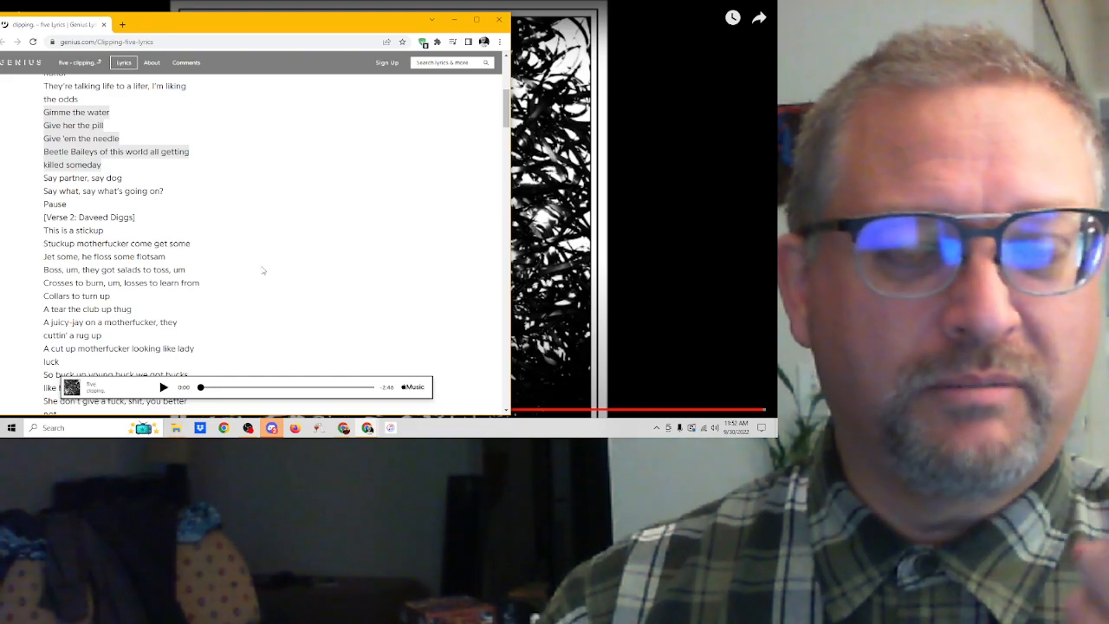
pyautogui.moveTo(252, 269)
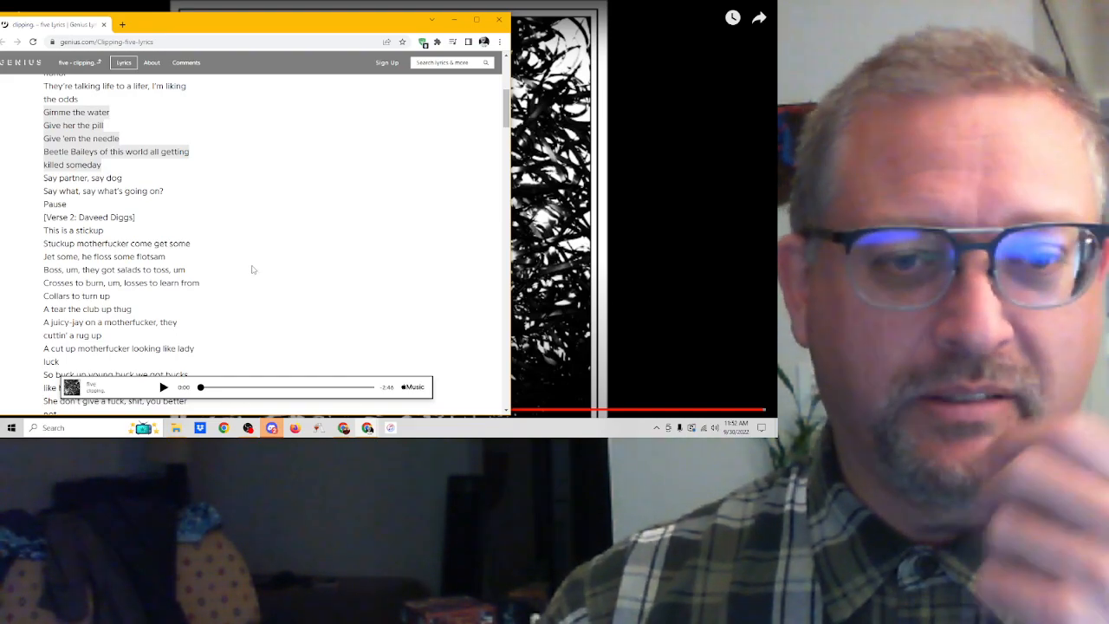
pyautogui.scroll(-3)
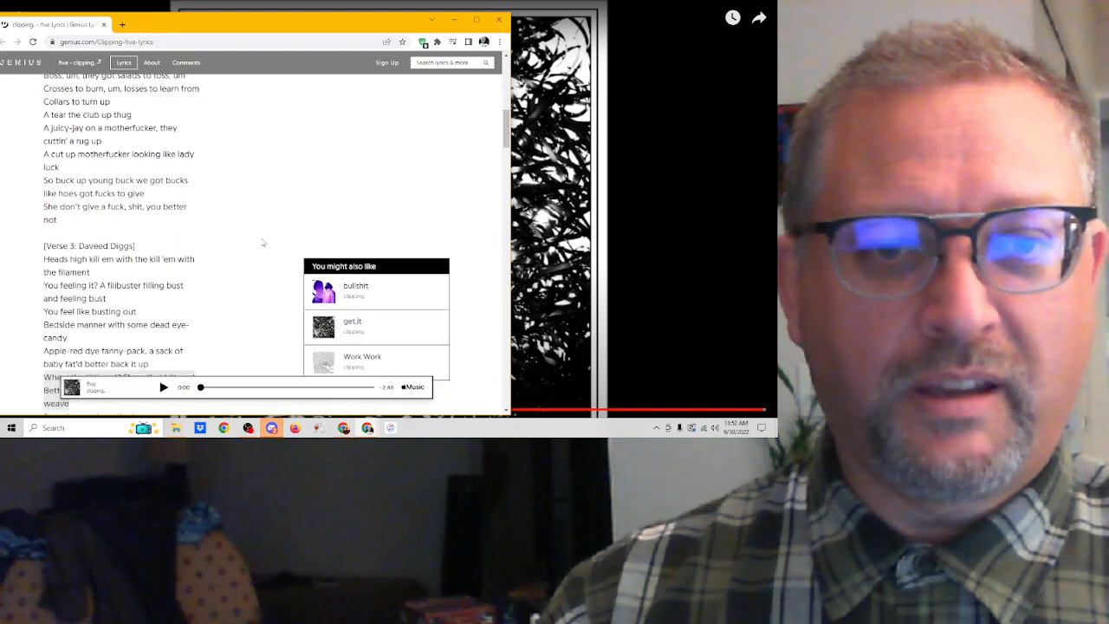
pyautogui.scroll(-3)
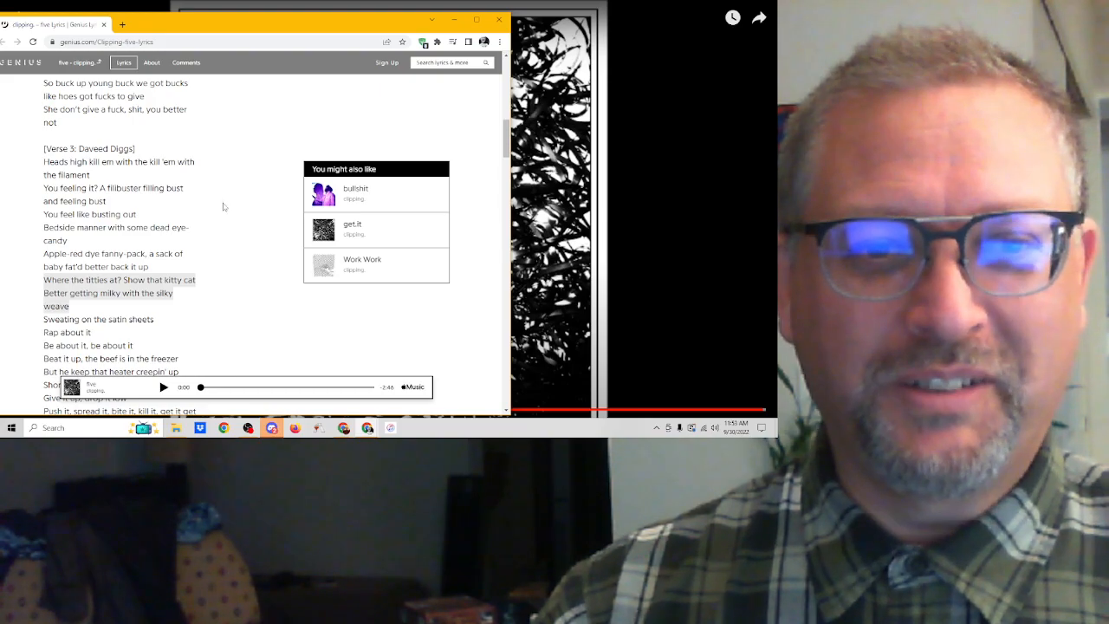
# Select the two Verse 3 lines ending with "the silky weave".
pyautogui.scroll(-3)
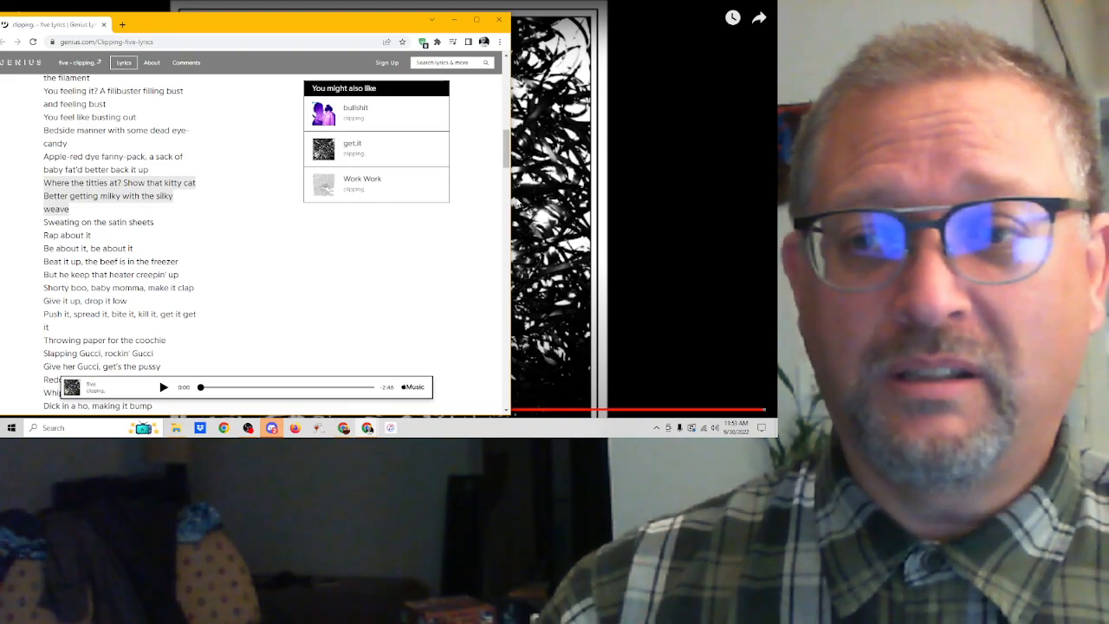
pyautogui.moveTo(44, 183); pyautogui.dragTo(164, 208)
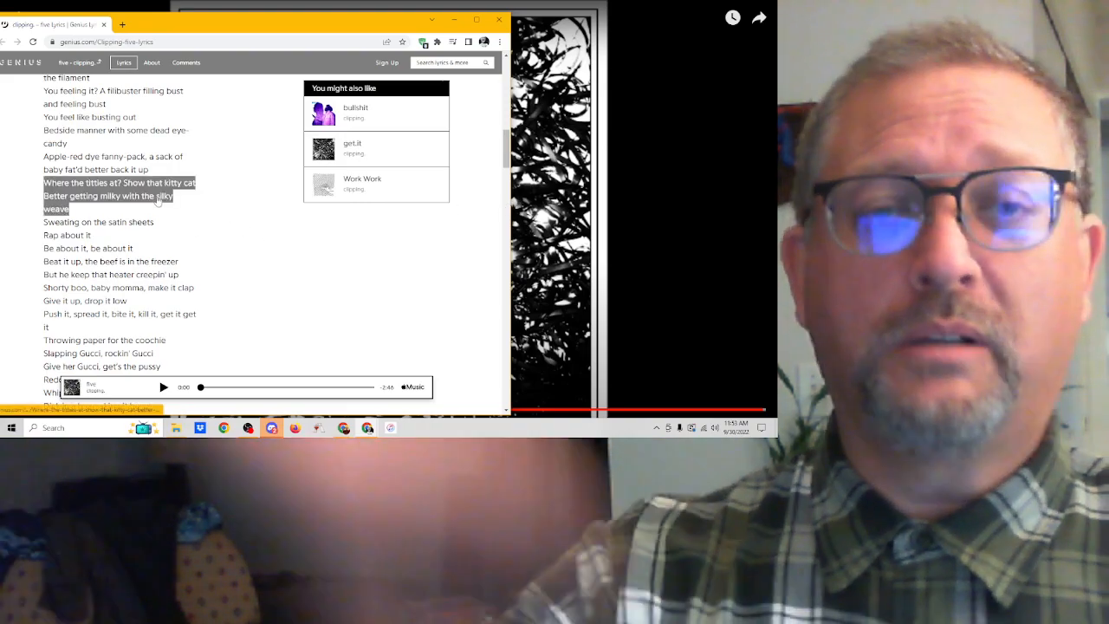